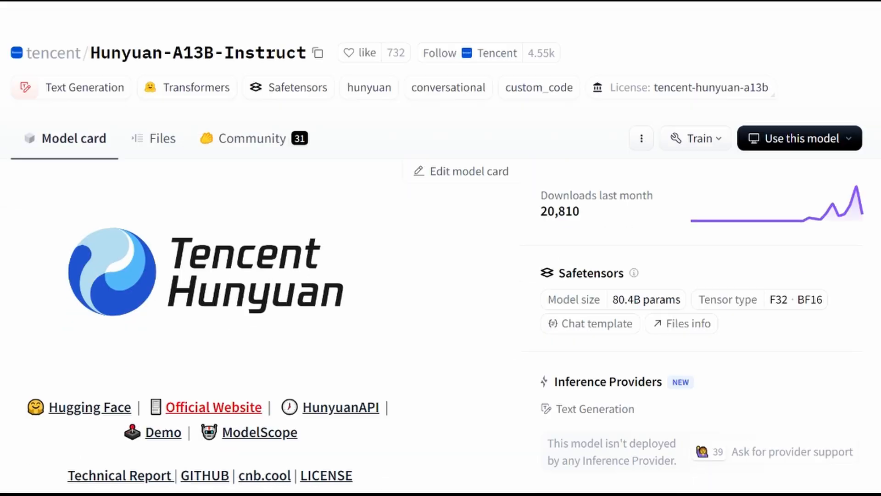
Step: Scroll through the Hunyuan-A13B-Instruct model card introduction and key features
scroll(down, 3)
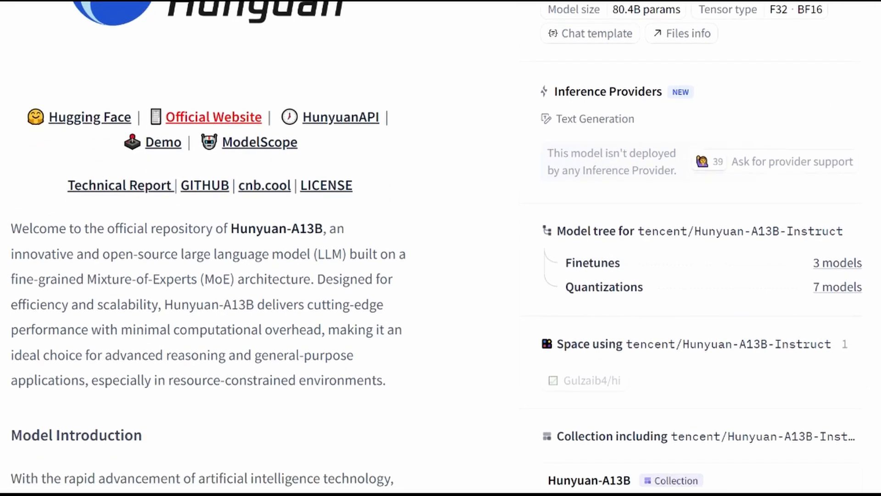
scroll(down, 3)
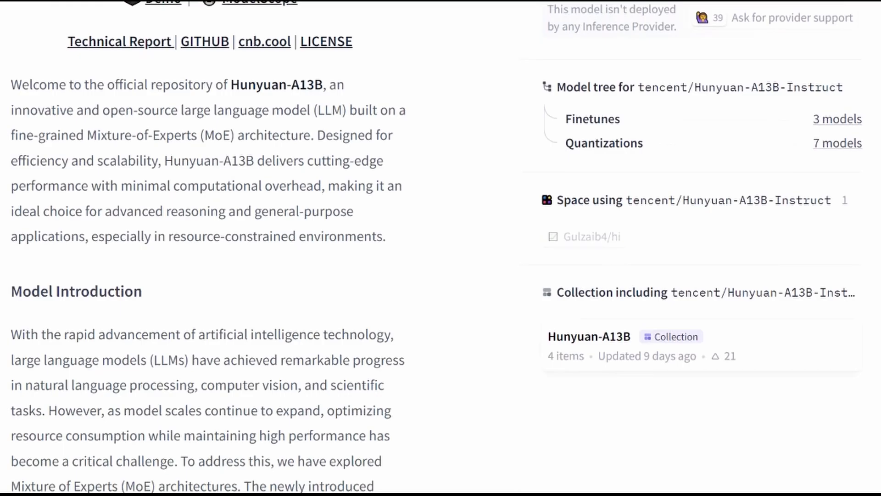
scroll(down, 3)
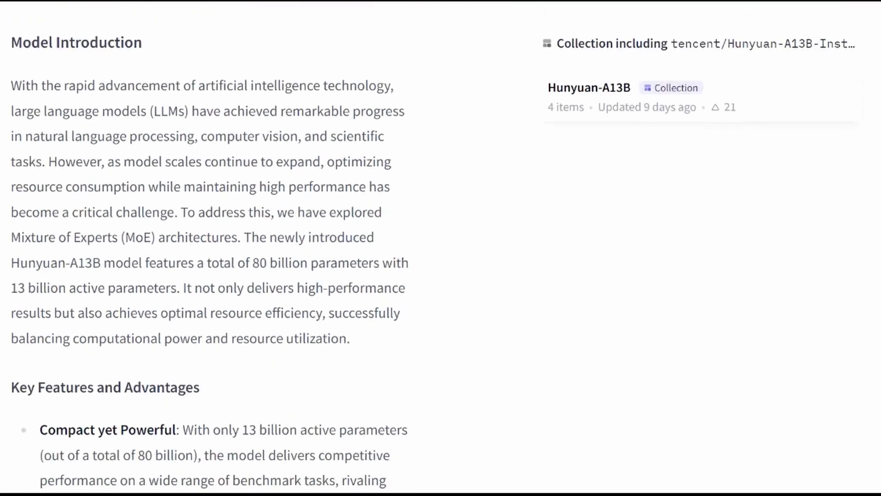
scroll(down, 3)
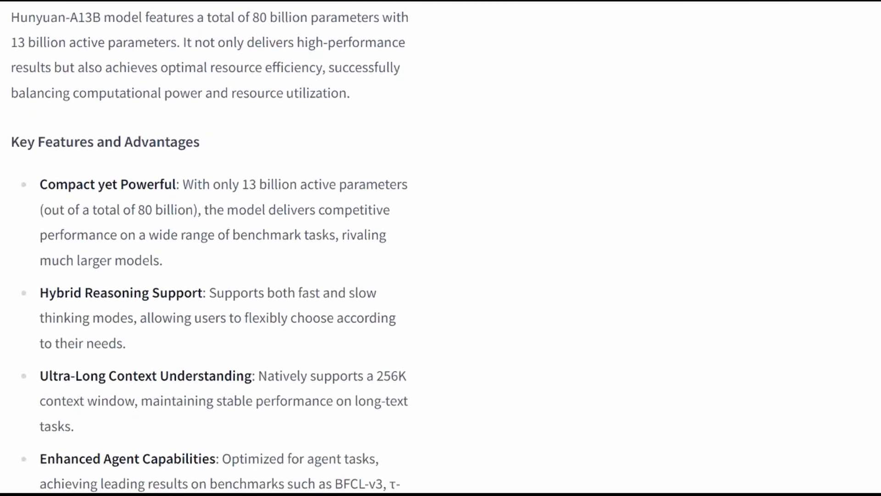
scroll(down, 3)
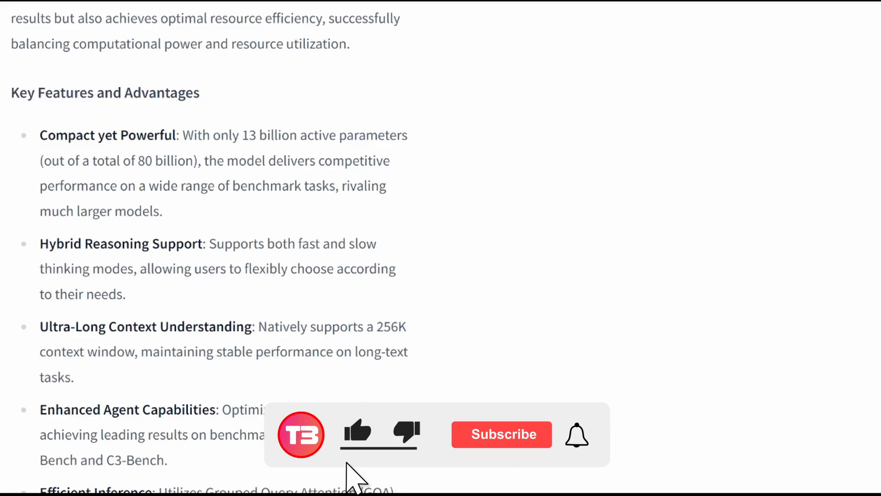
Step: Highlight the 'Compact yet Powerful' feature description and continue down to the benchmark results
click(500, 433)
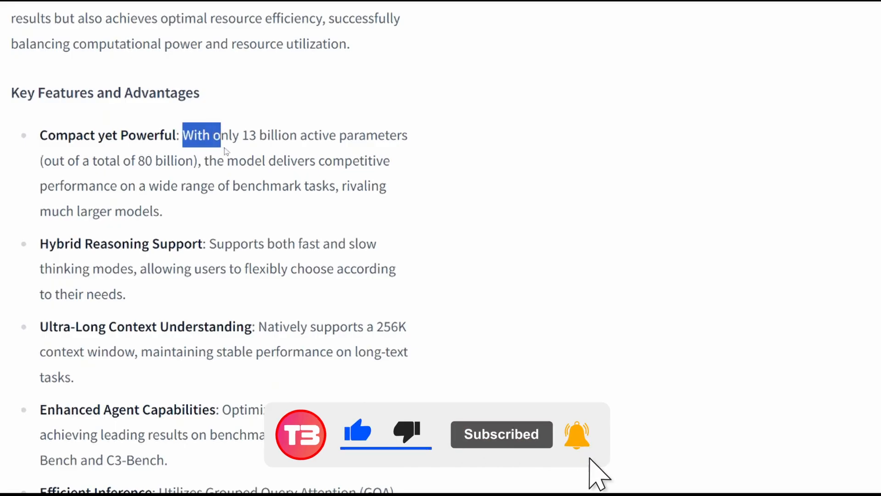
drag(222, 135, 163, 211)
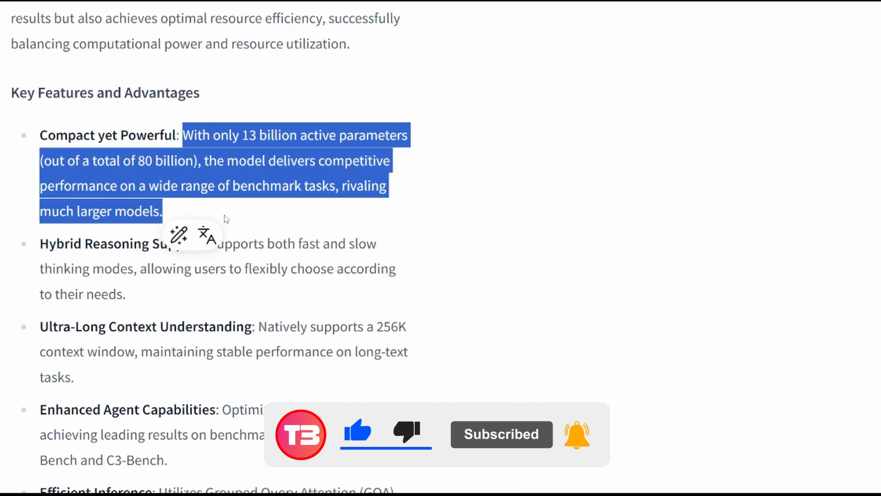
scroll(down, 3)
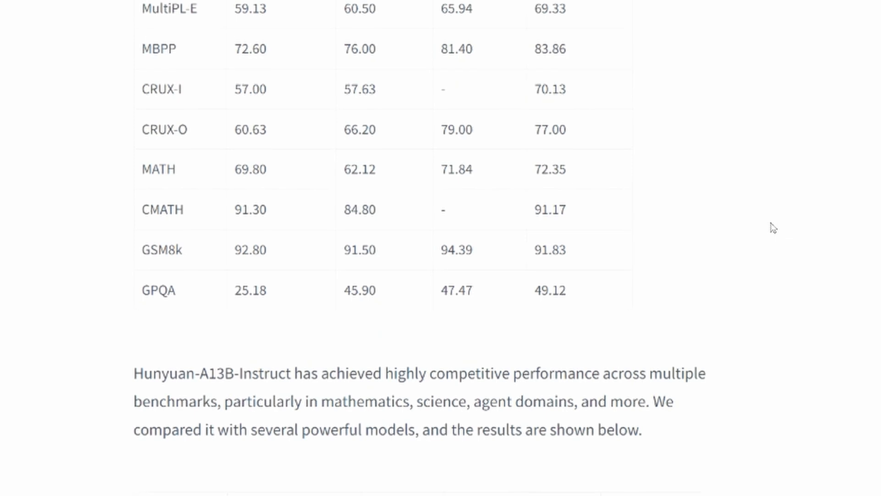
Step: Scroll to the benchmark table comparing Hunyuan-A13B with Hunyuan-Large, Qwen2.5-72B and Qwen3-A22B
scroll(up, 3)
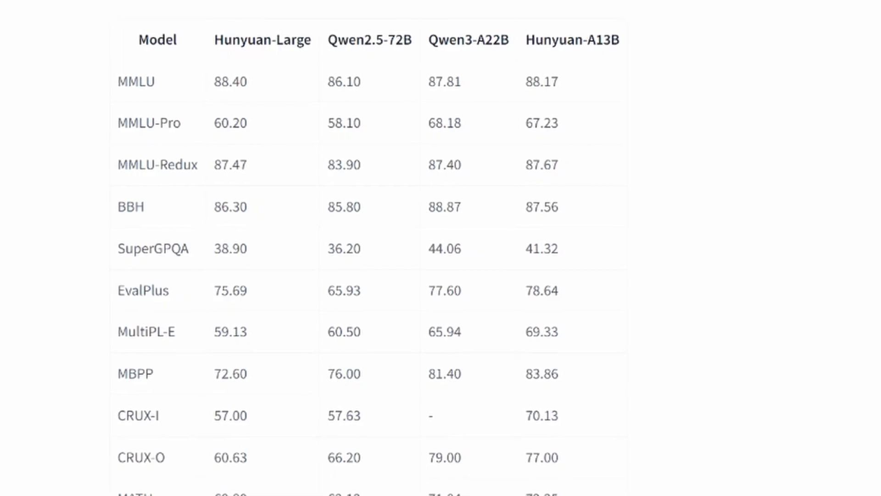
scroll(down, 3)
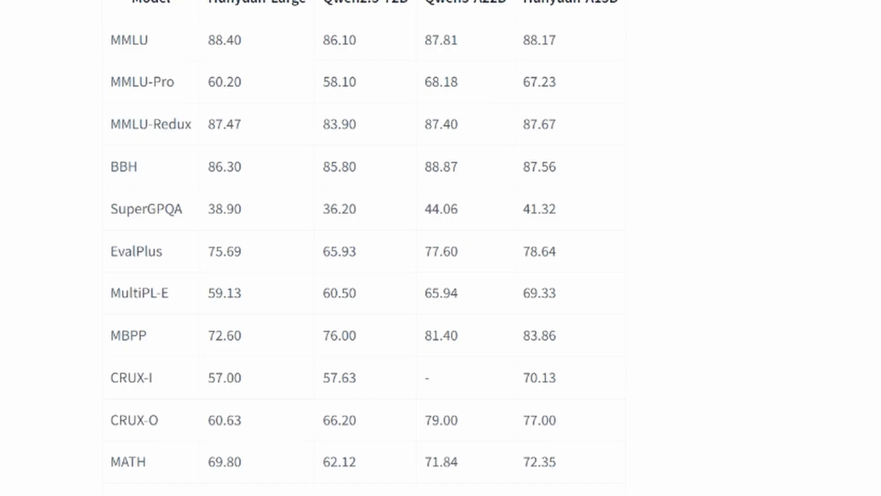
mouse_move(771, 126)
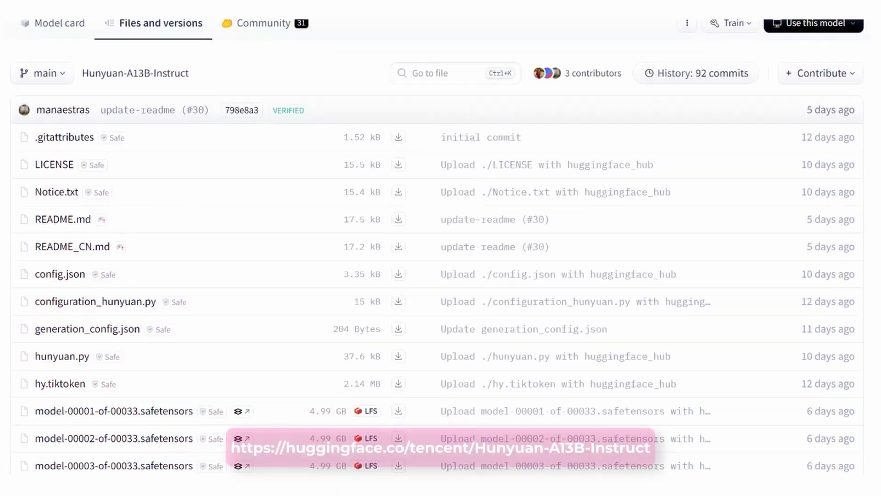
Step: Browse the Files and versions list of 33 4.99 GB safetensors shards
scroll(down, 3)
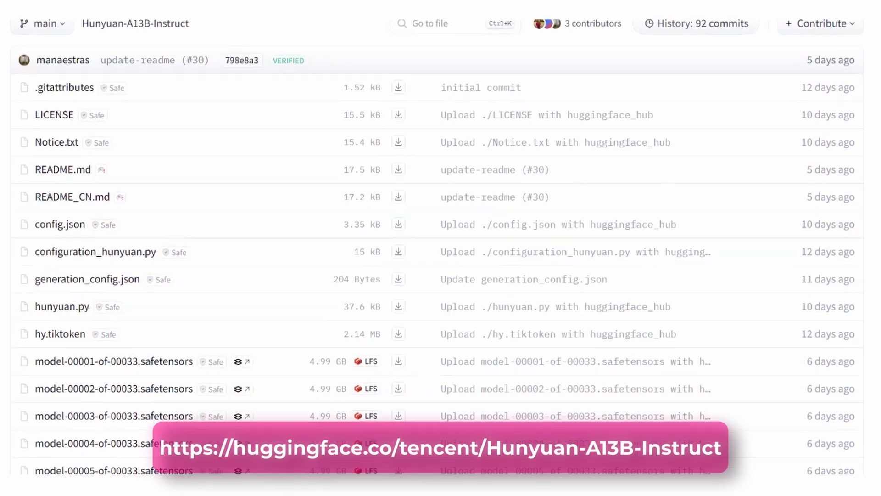
scroll(down, 3)
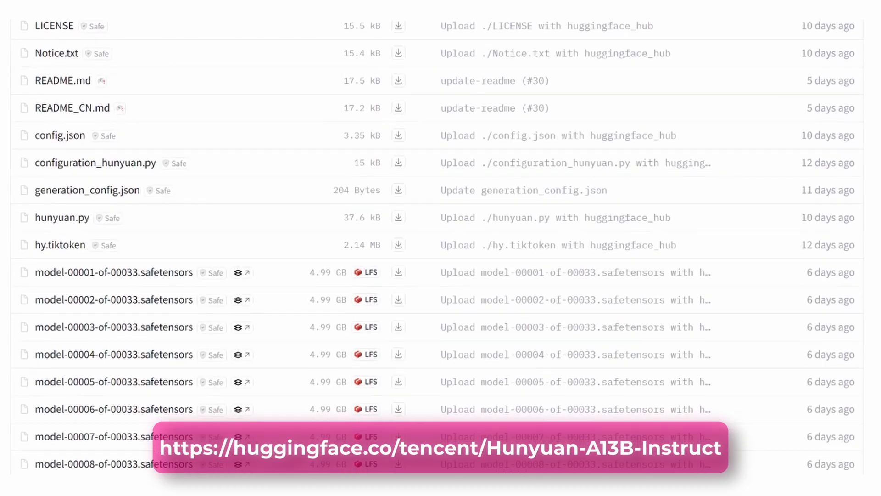
scroll(down, 3)
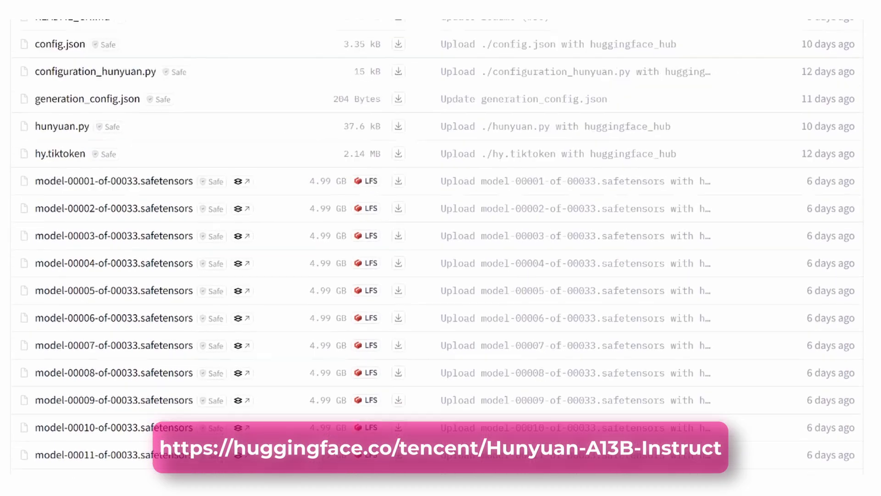
scroll(down, 3)
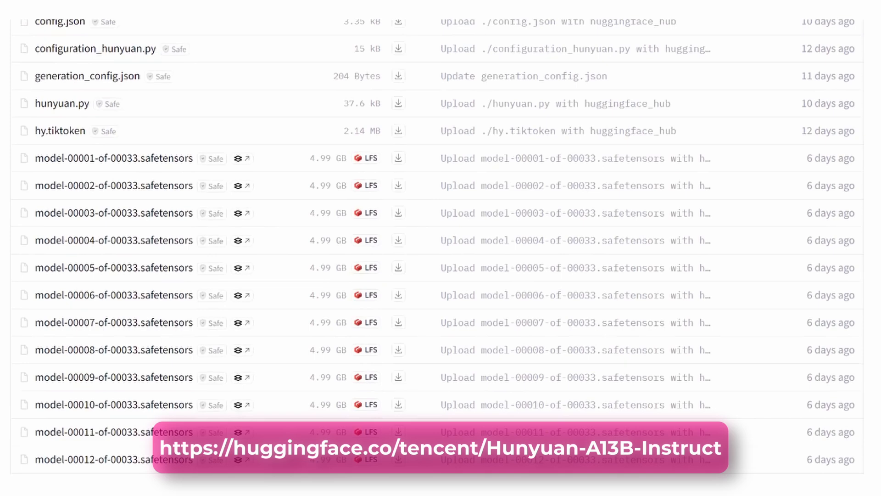
scroll(down, 3)
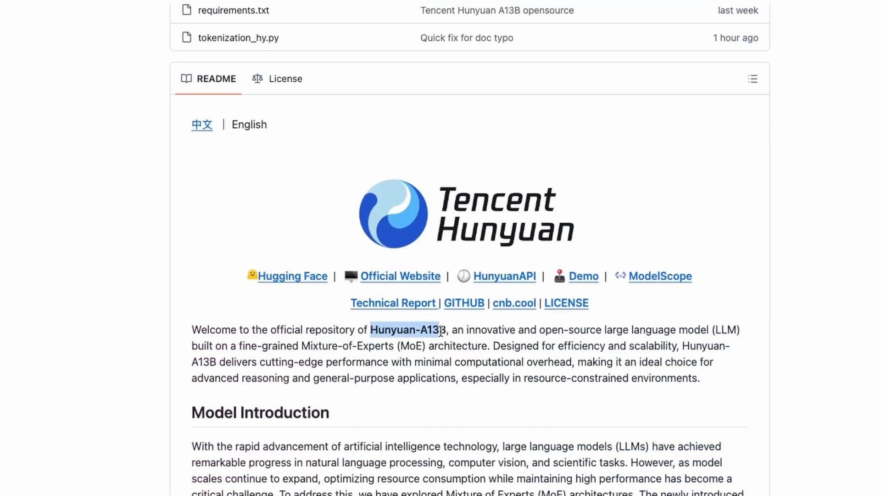
Step: Read the GitHub README through features and Related News down to the Benchmark section
scroll(down, 3)
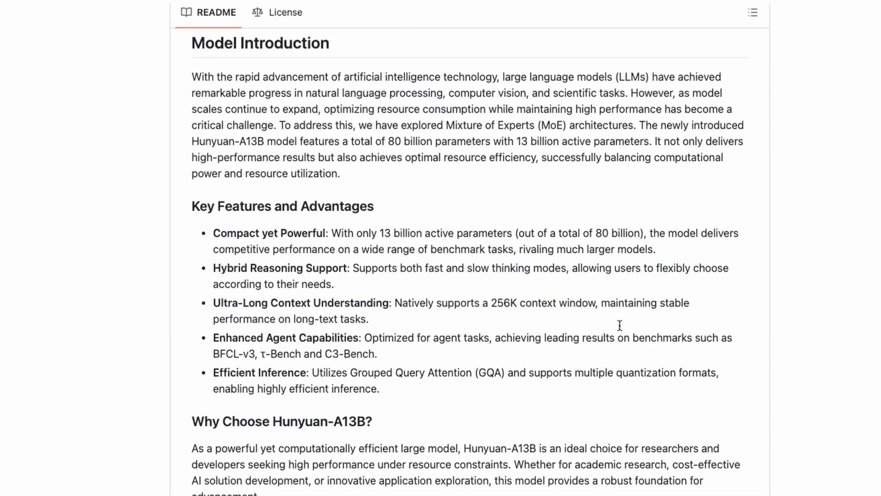
scroll(down, 3)
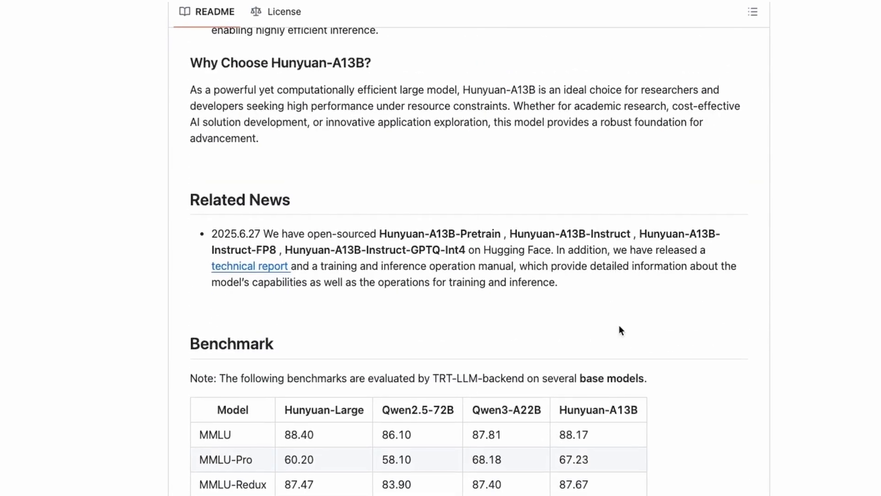
scroll(down, 3)
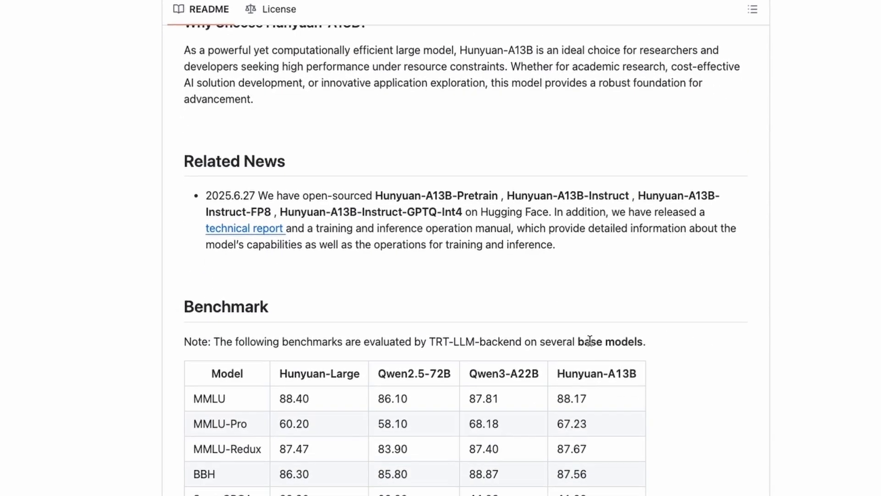
scroll(down, 3)
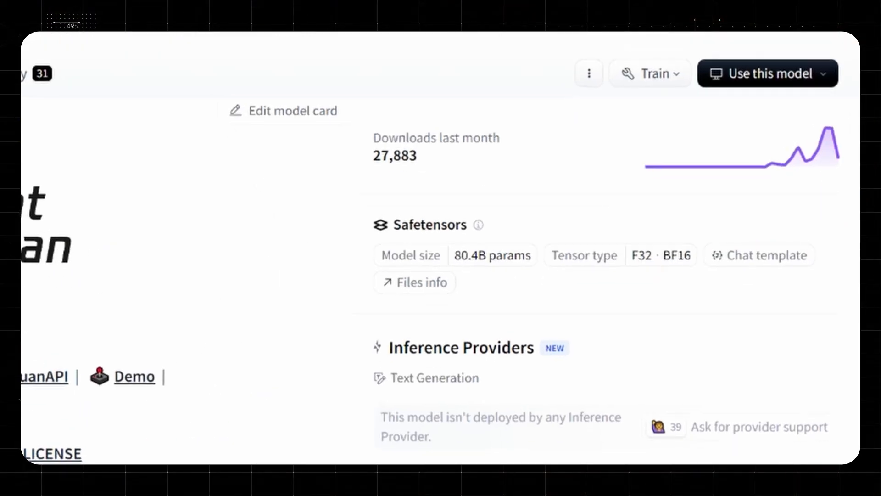
Step: Scroll the model card sidebar past downloads, Safetensors and inference providers to the Model tree
scroll(down, 3)
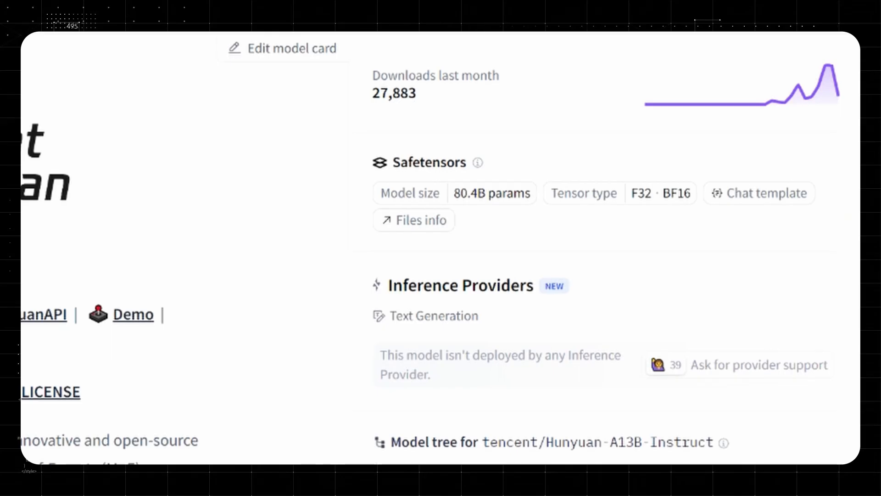
mouse_move(466, 96)
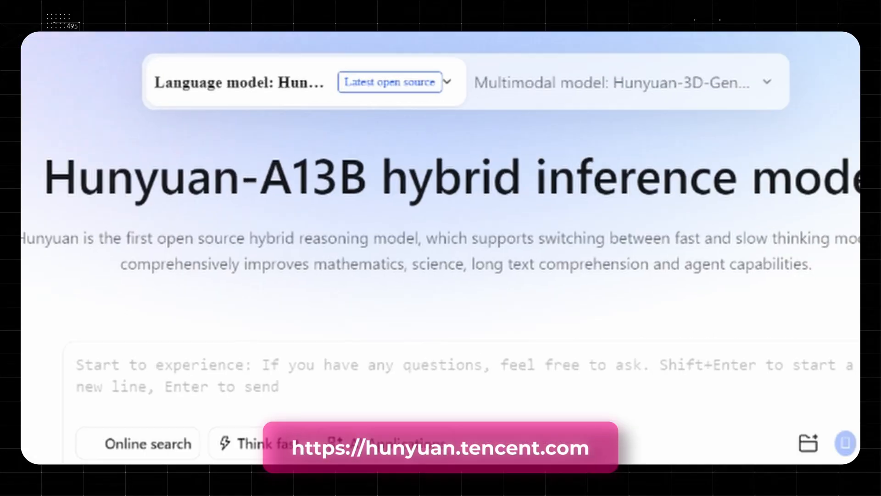
Step: Keep Hunyuan-A13B as the chat model and send the domineering-boss novel suggestion
click(389, 82)
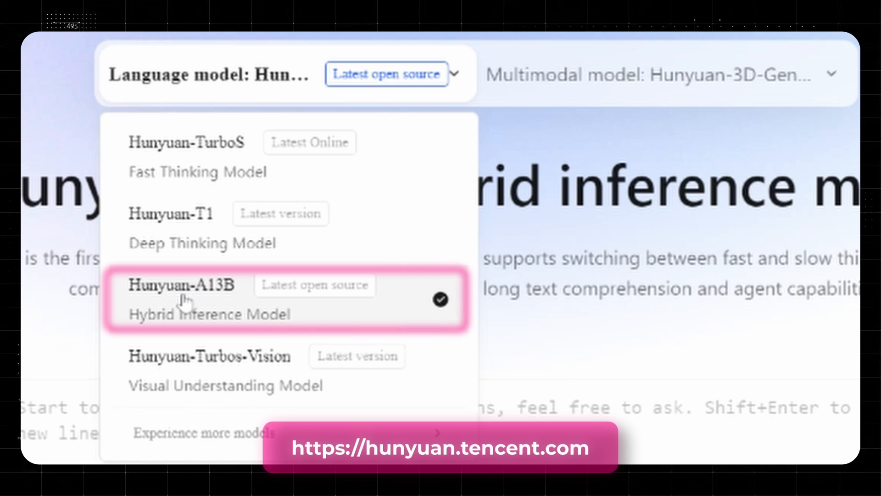
click(191, 287)
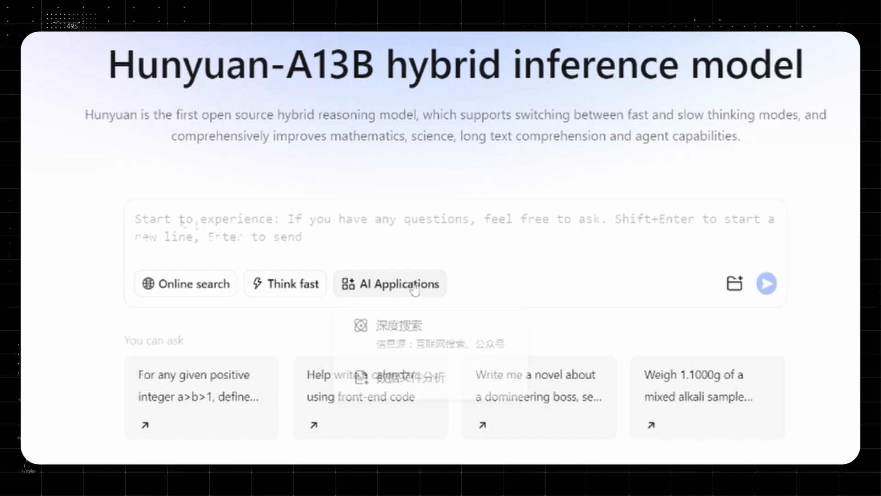
click(390, 283)
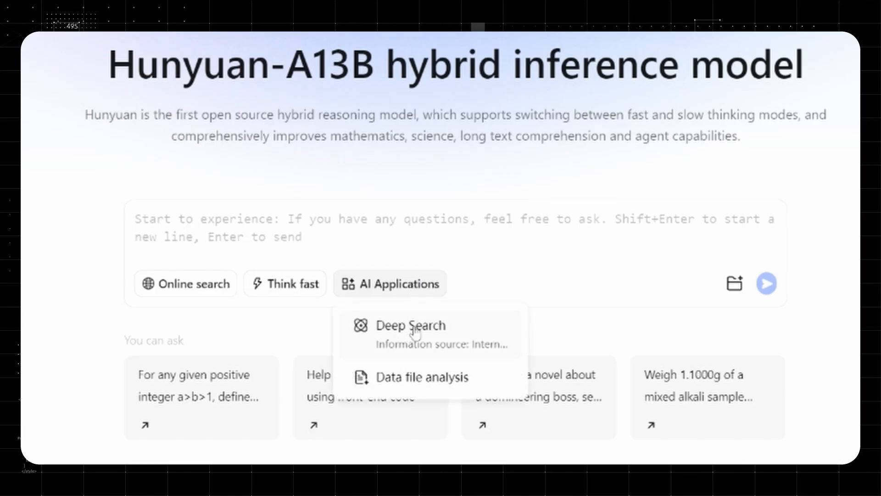
mouse_move(423, 383)
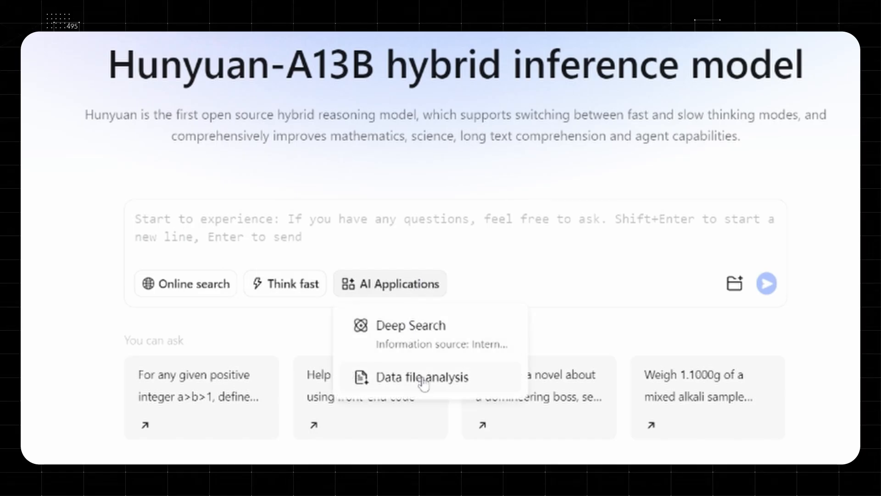
mouse_move(733, 283)
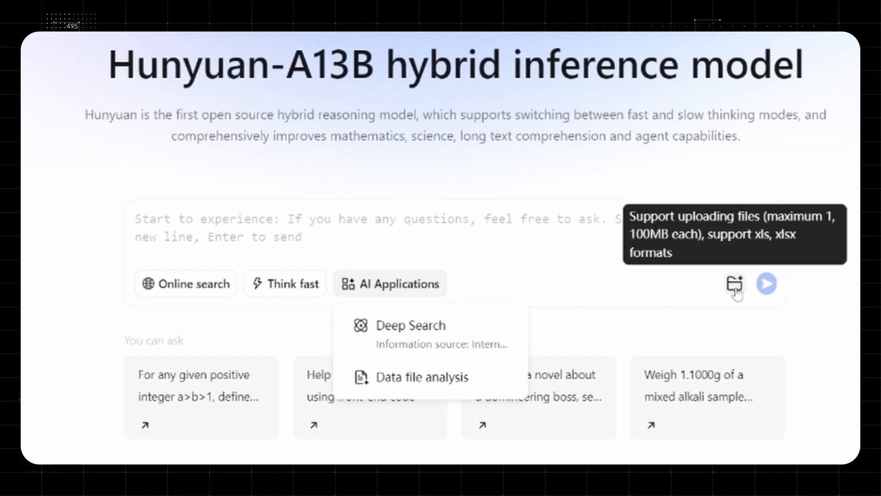
click(390, 283)
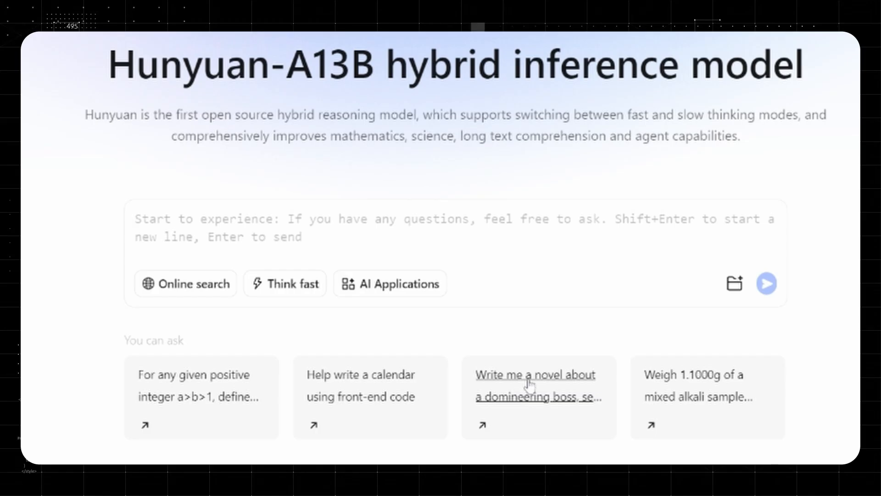
click(535, 385)
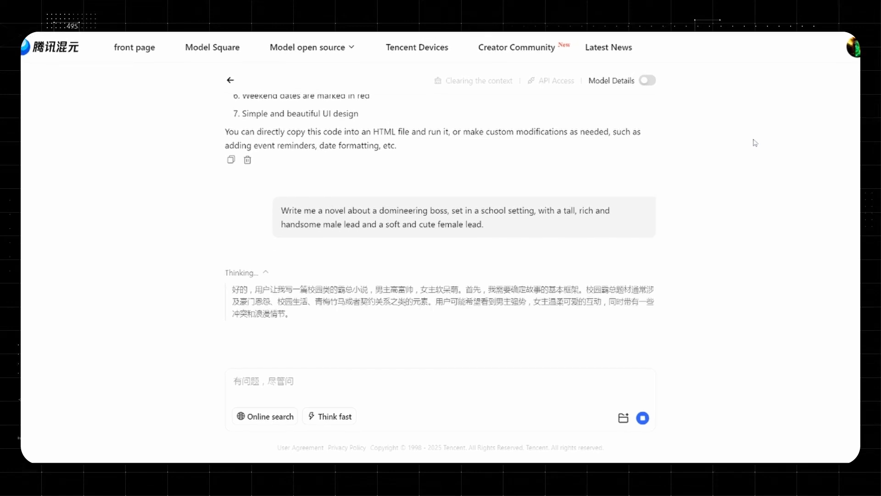
Step: Read the cherry-blossom campus novel response and view the Hunyuan-A13B model details
scroll(down, 3)
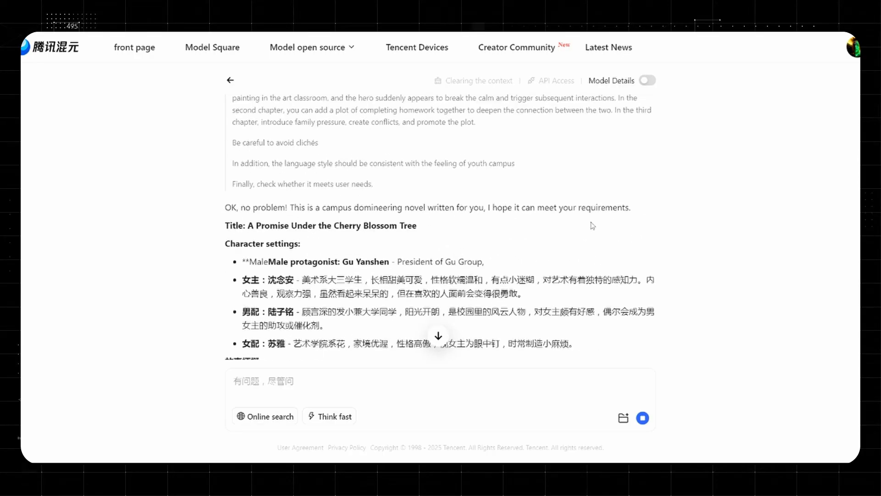
scroll(down, 3)
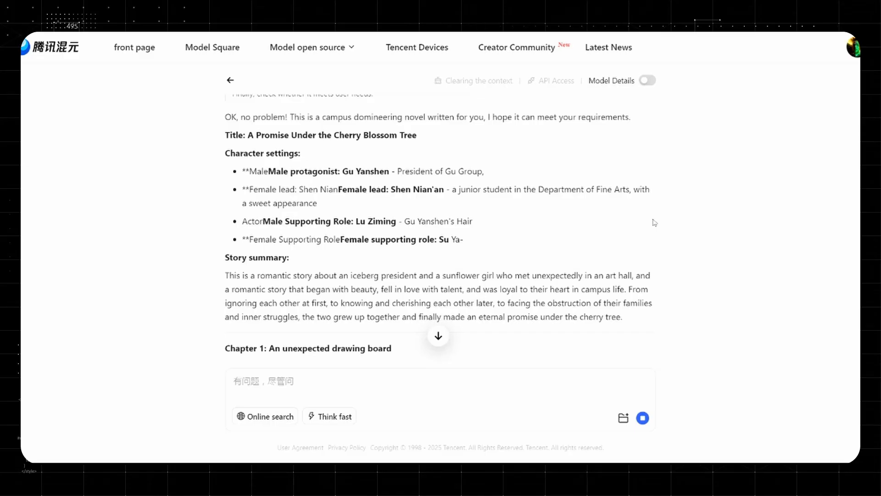
scroll(down, 3)
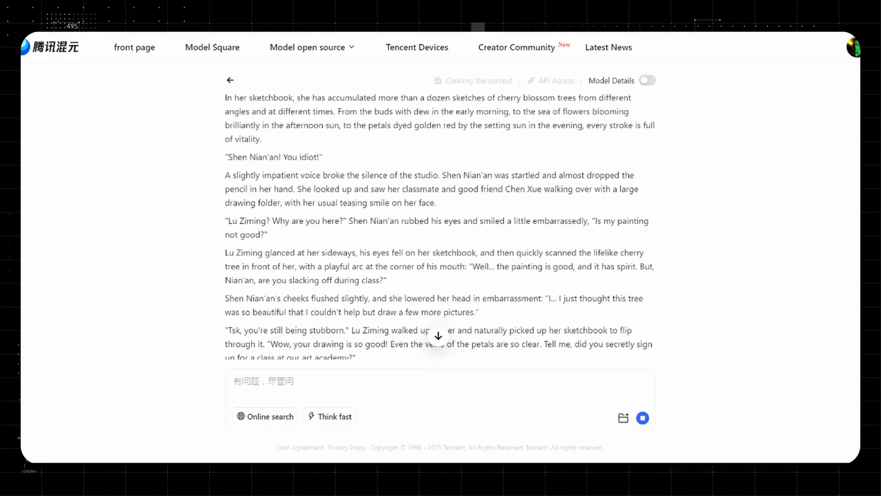
click(646, 80)
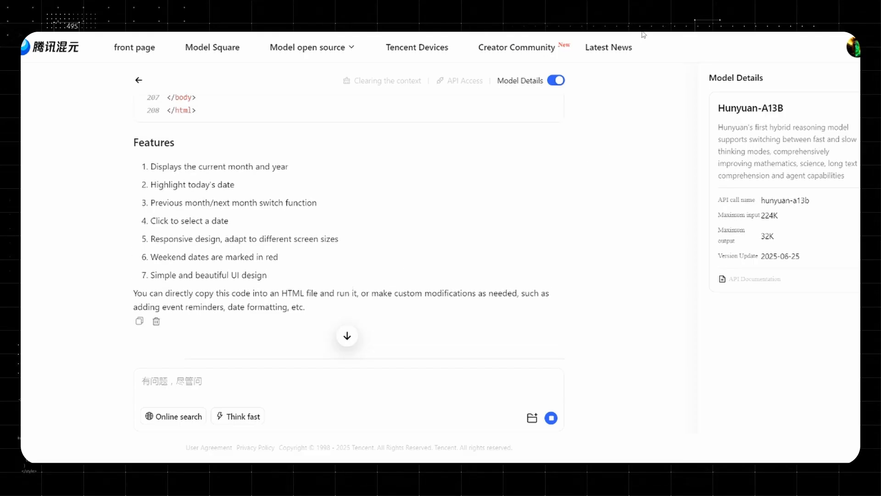
click(134, 47)
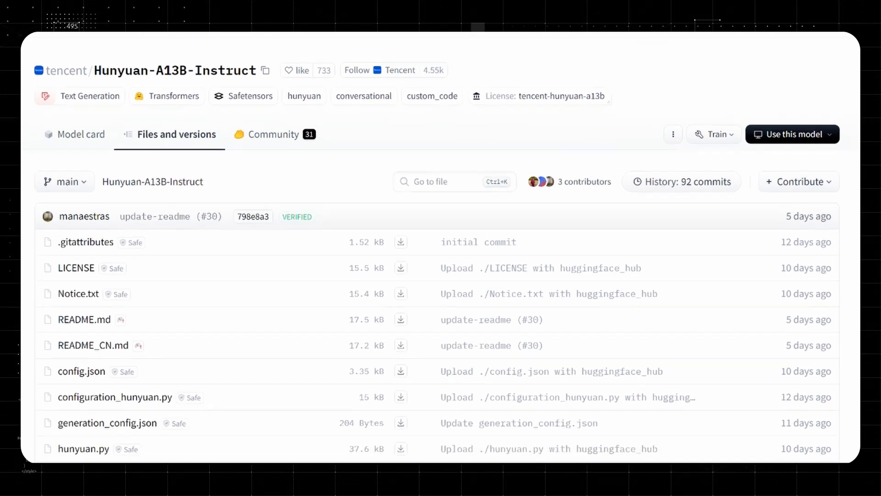
Step: Scroll through the Hunyuan-A13B-Instruct safetensors shards in Files and versions
scroll(down, 3)
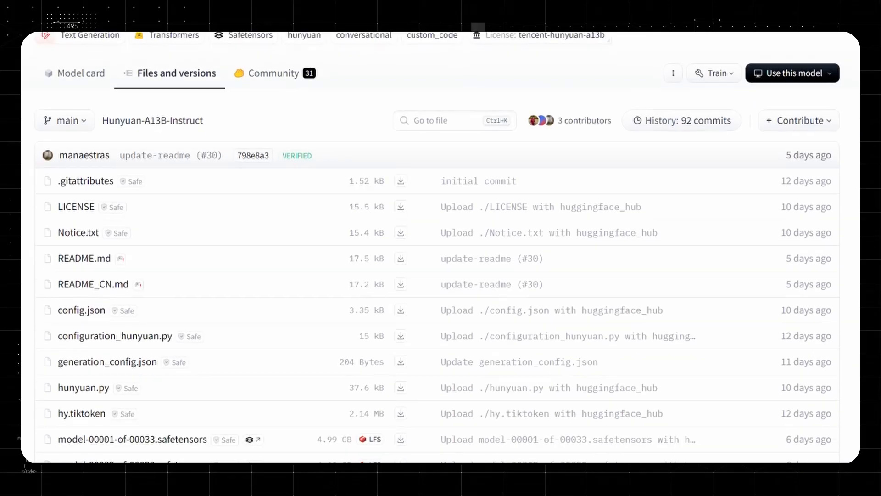
scroll(down, 3)
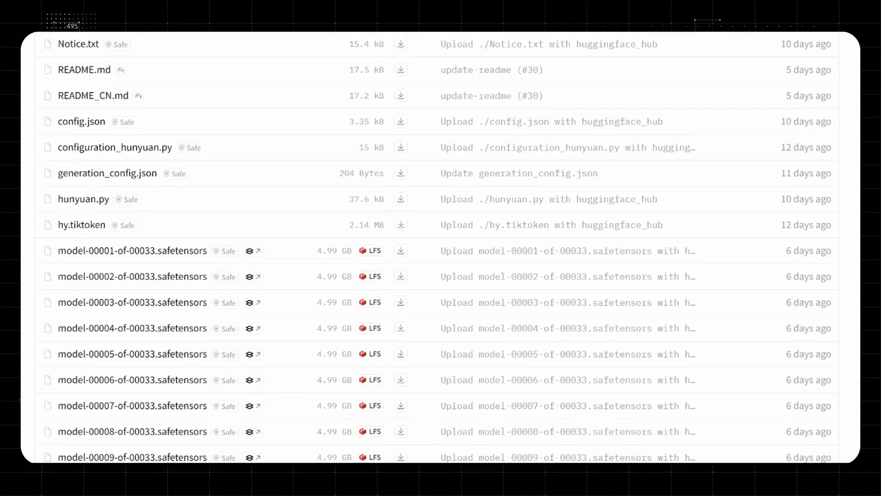
scroll(down, 3)
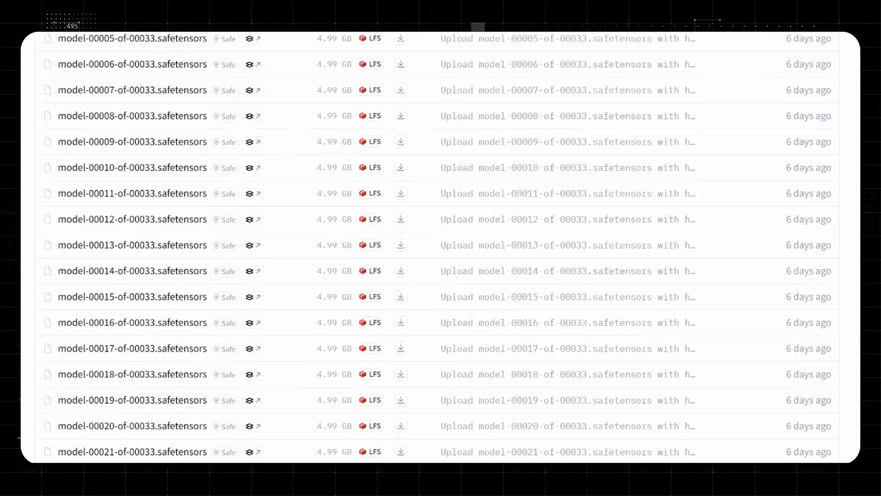
scroll(down, 3)
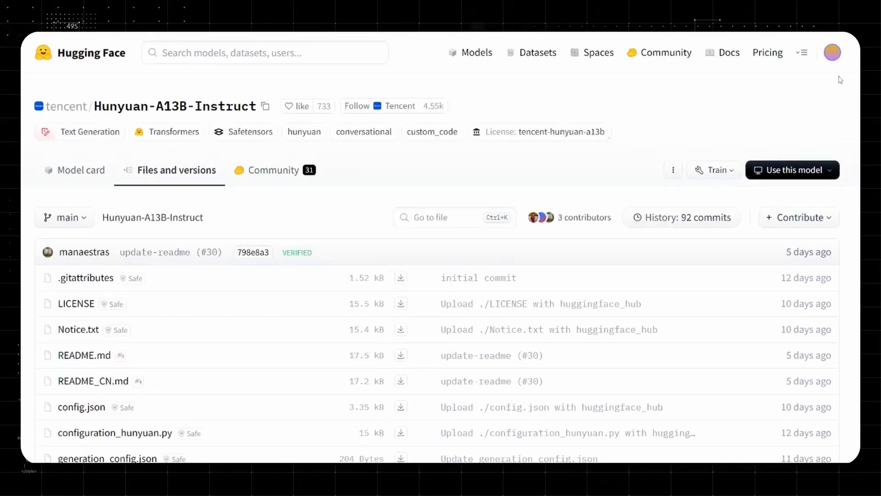
mouse_move(431, 163)
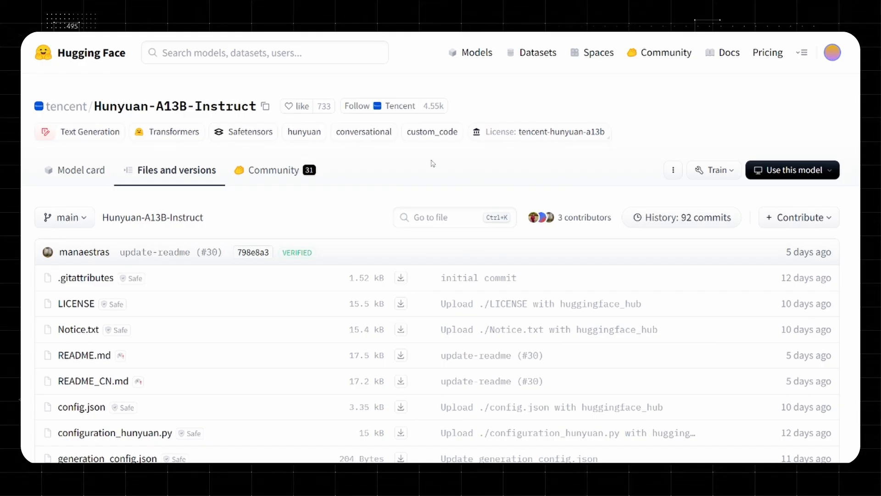
Step: Check the 'Use this model' options, then return to the Model card
click(793, 169)
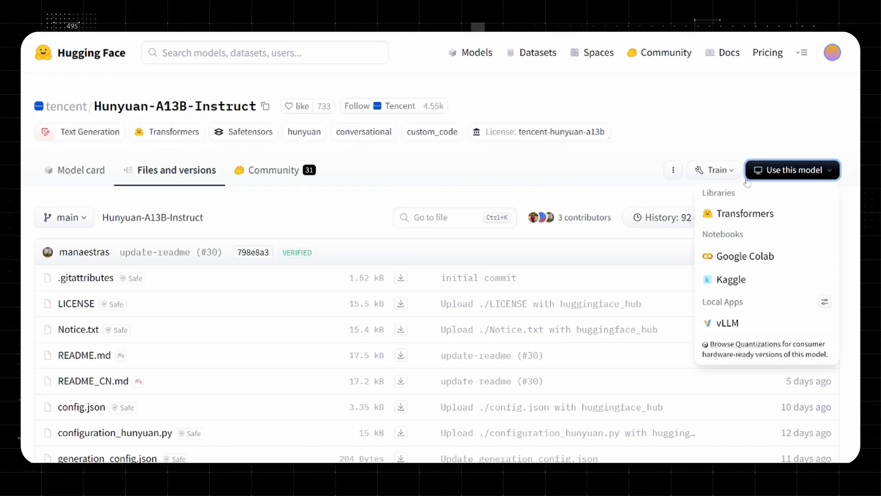
mouse_move(747, 183)
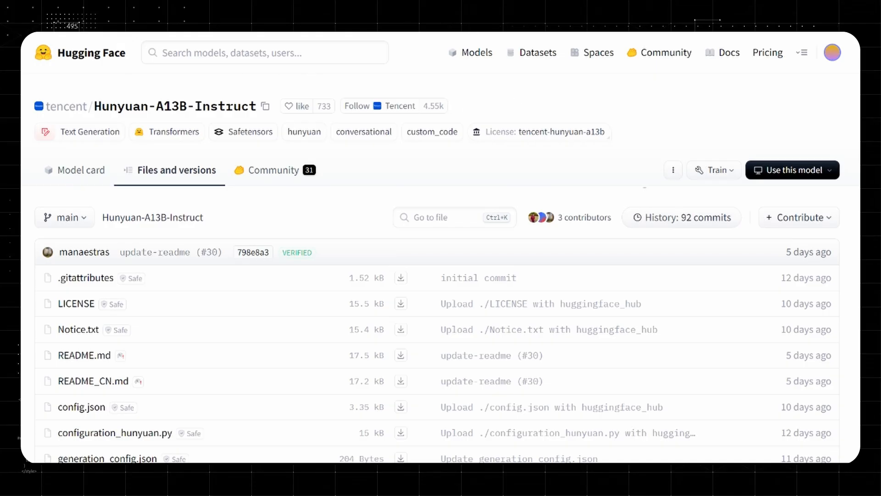
click(80, 169)
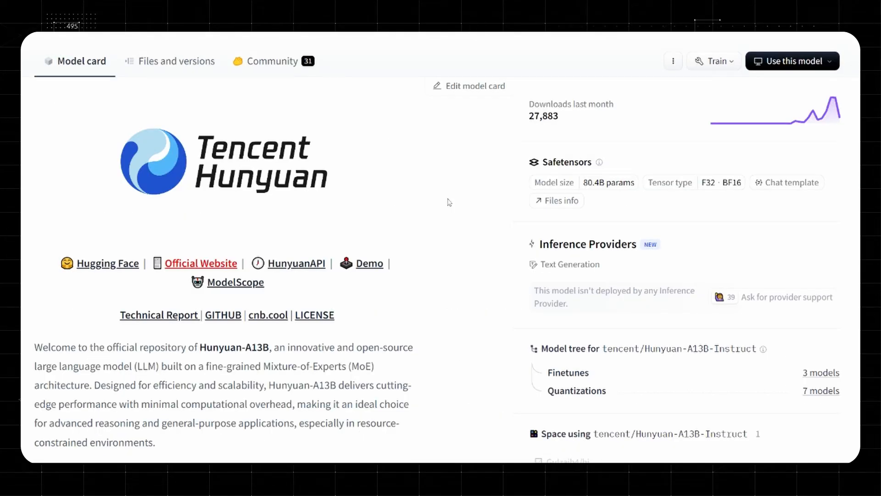
mouse_move(148, 278)
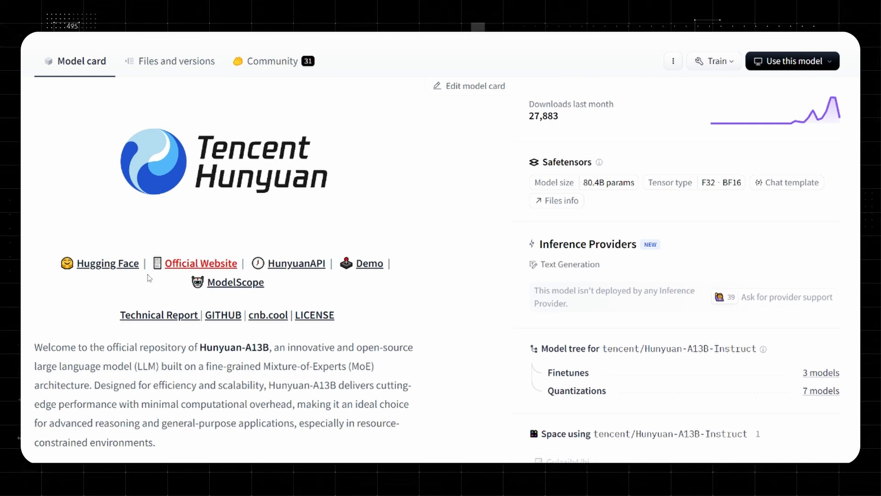
click(201, 263)
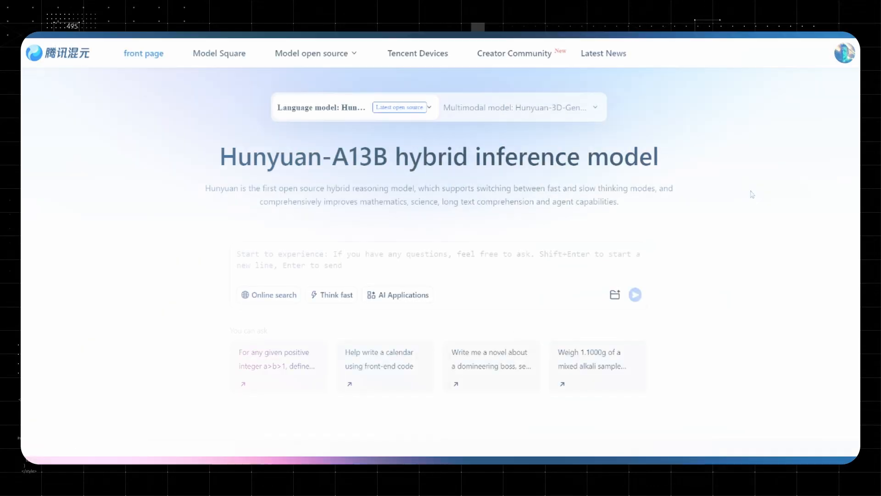
Step: Choose Hunyuan-3D-Gen-v2.5 from the Multimodal dropdown and view its 3D character demo
scroll(down, 3)
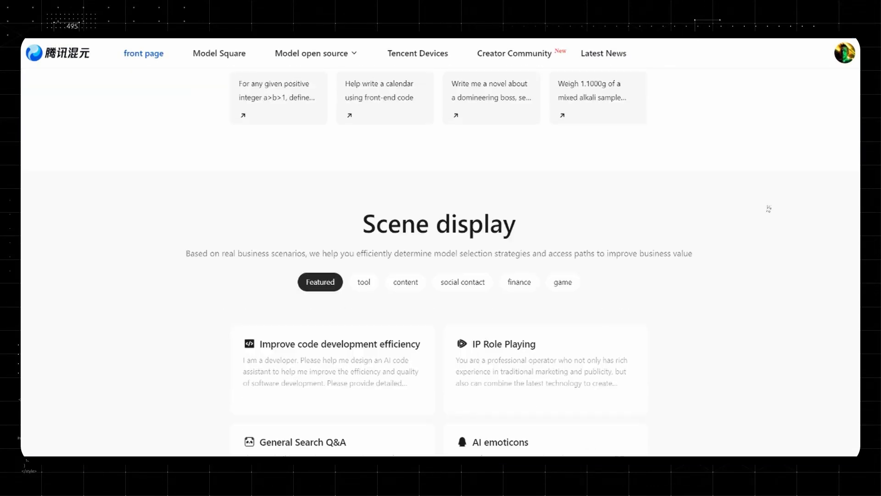
scroll(up, 3)
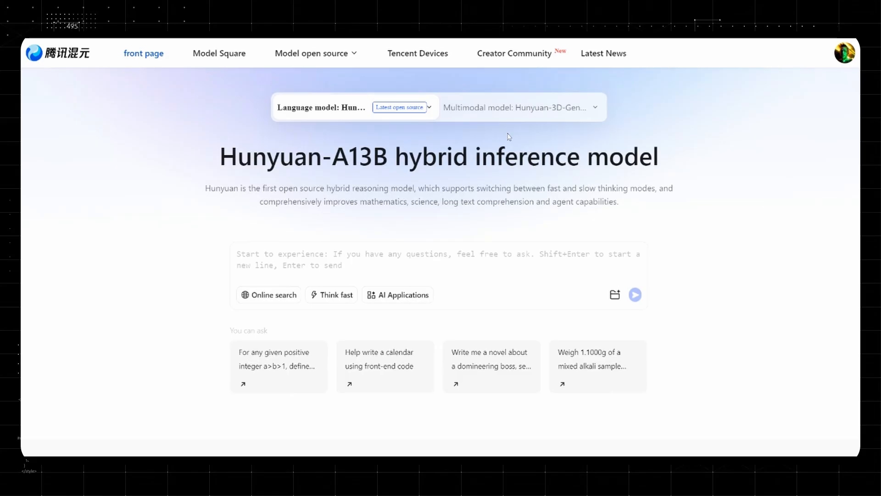
click(594, 107)
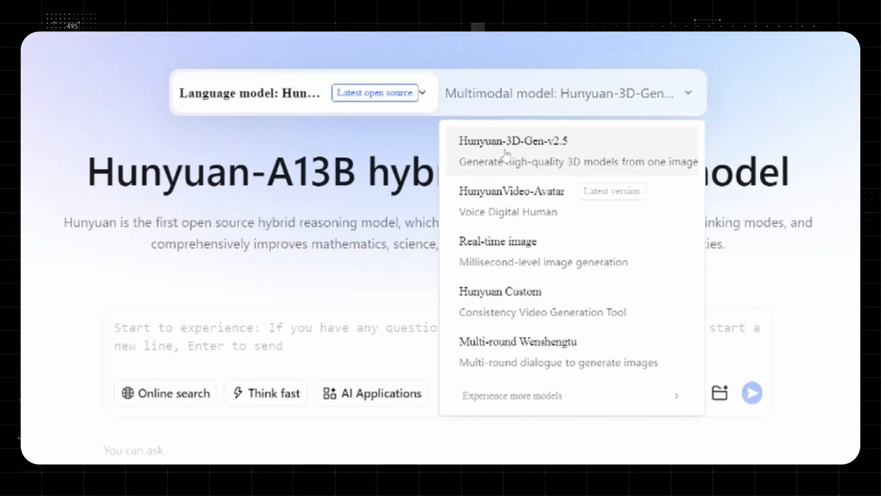
click(523, 140)
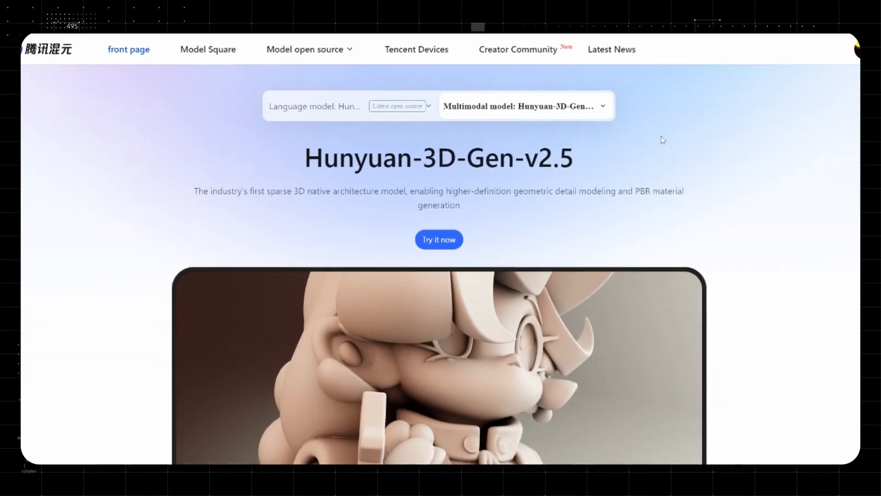
scroll(down, 3)
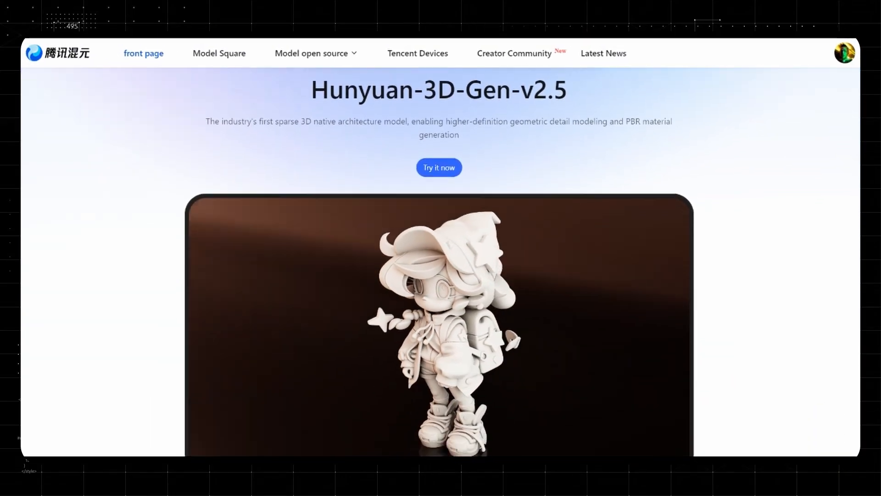
scroll(down, 3)
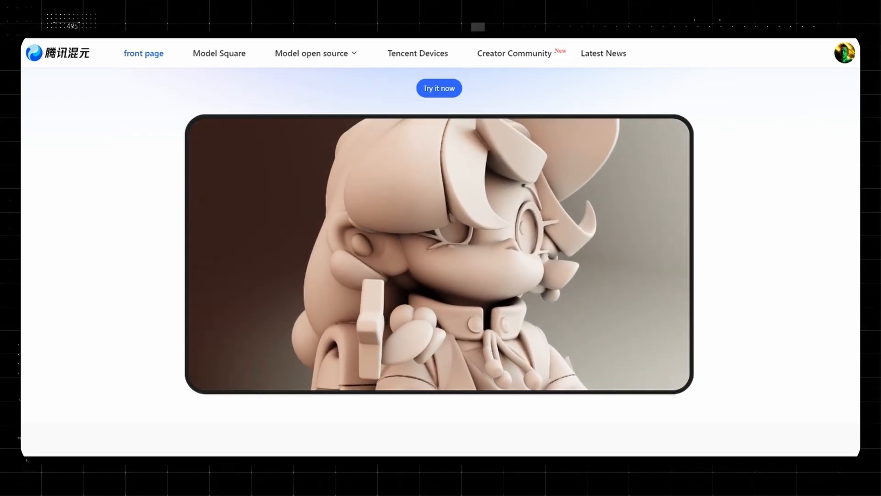
Step: Upload the robot picture in the 3D workspace and generate a 3D model
click(438, 88)
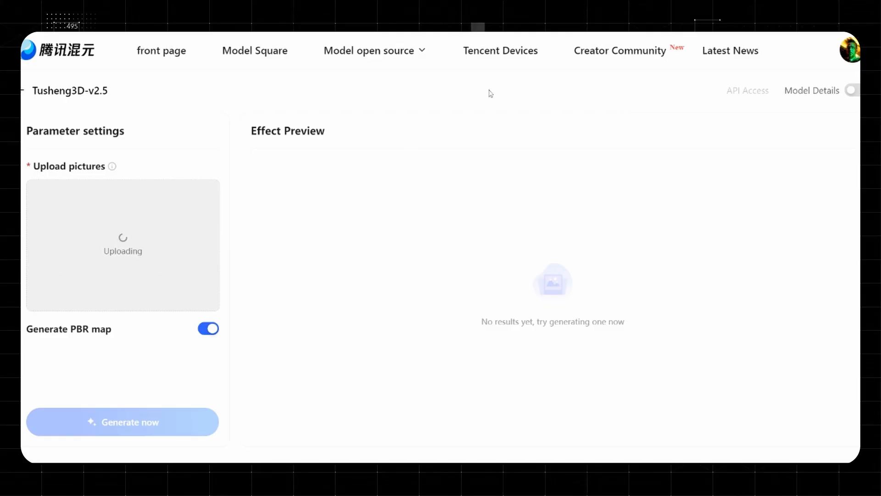
mouse_move(411, 109)
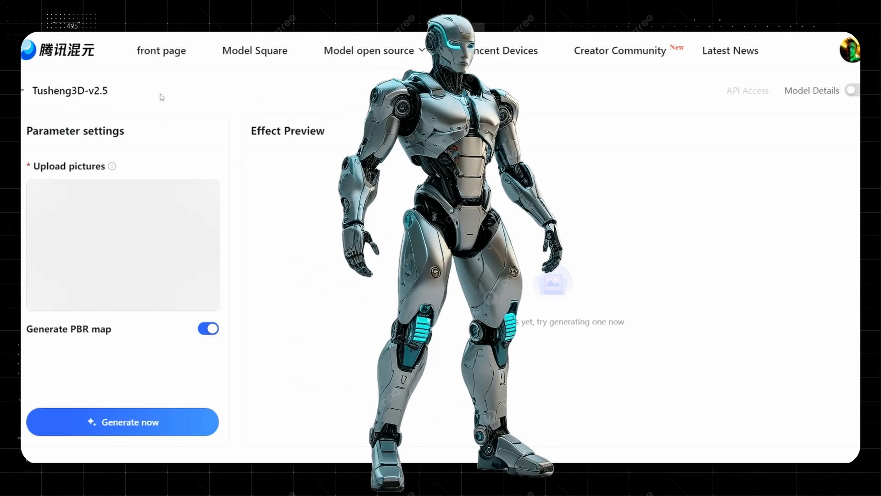
click(122, 245)
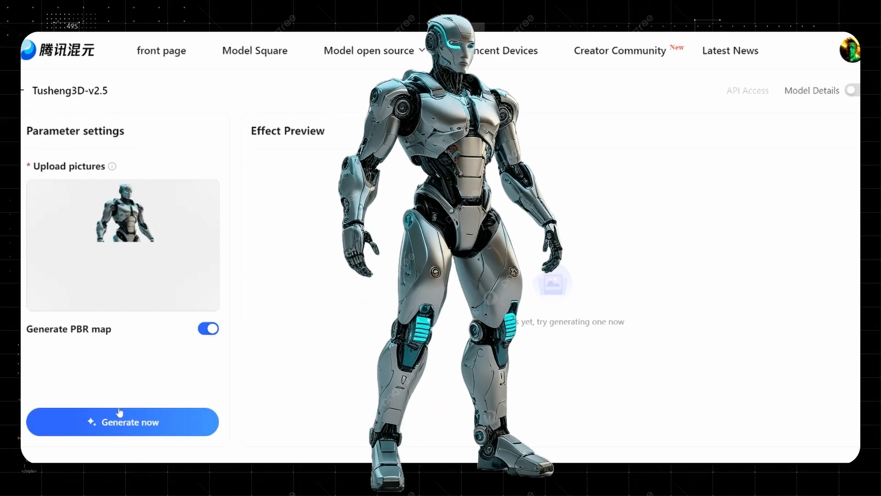
click(123, 422)
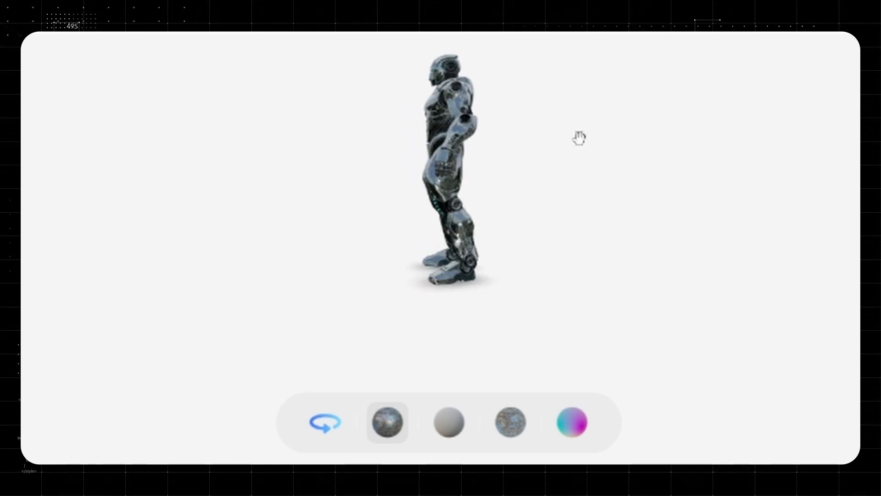
Step: Orbit the generated robot model to view its side and front
drag(579, 138, 384, 140)
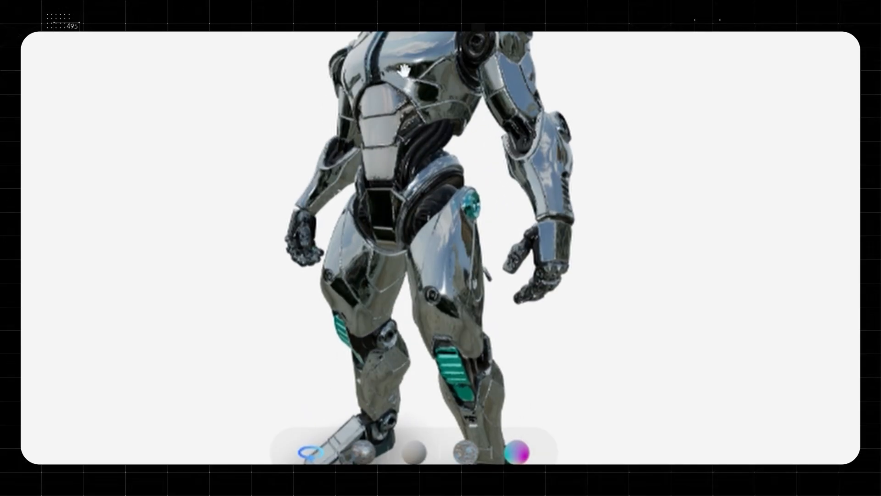
drag(420, 70, 437, 261)
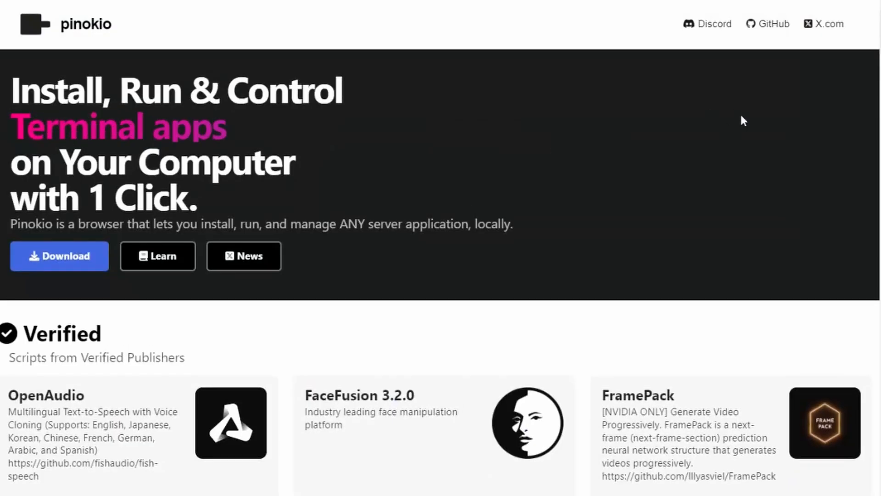
Step: Scroll Pinokio's verified scripts down to HunyuanVideo and Hunyuan3D-2-LowVRAM
scroll(down, 3)
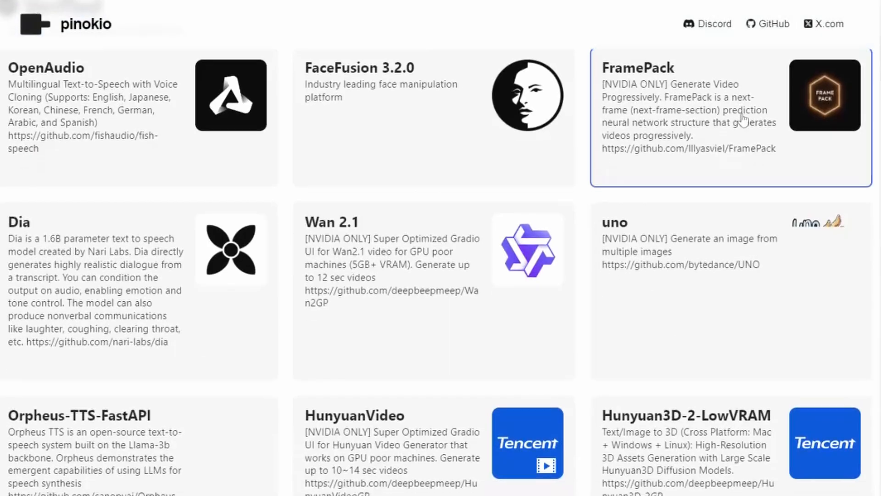
scroll(down, 3)
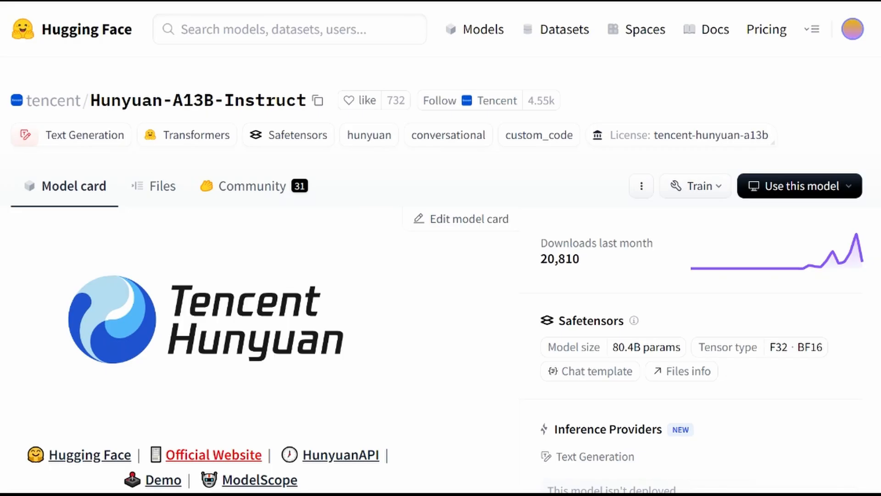
Step: Scroll the Hunyuan-A13B-Instruct card through the introduction to Key Features and Advantages
scroll(down, 3)
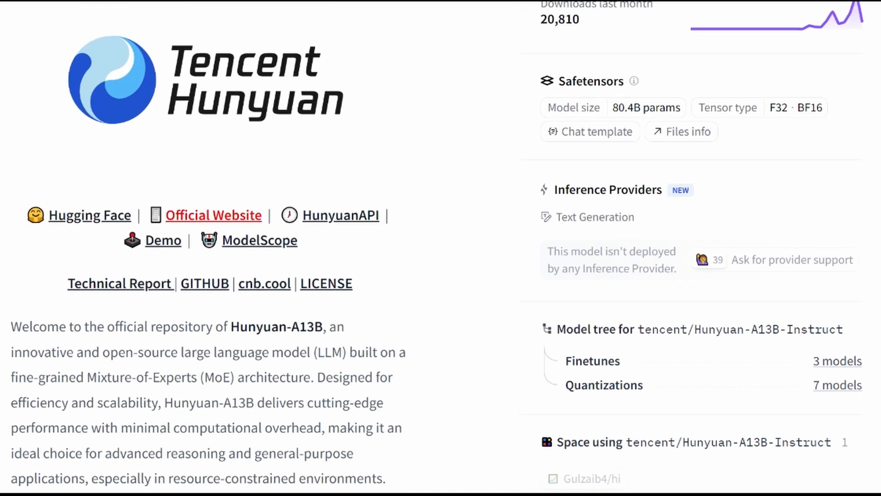
scroll(down, 3)
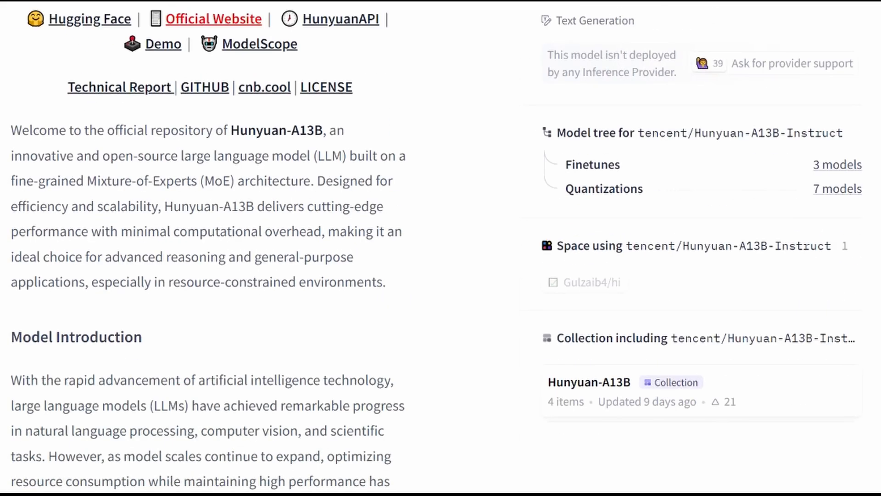
scroll(down, 3)
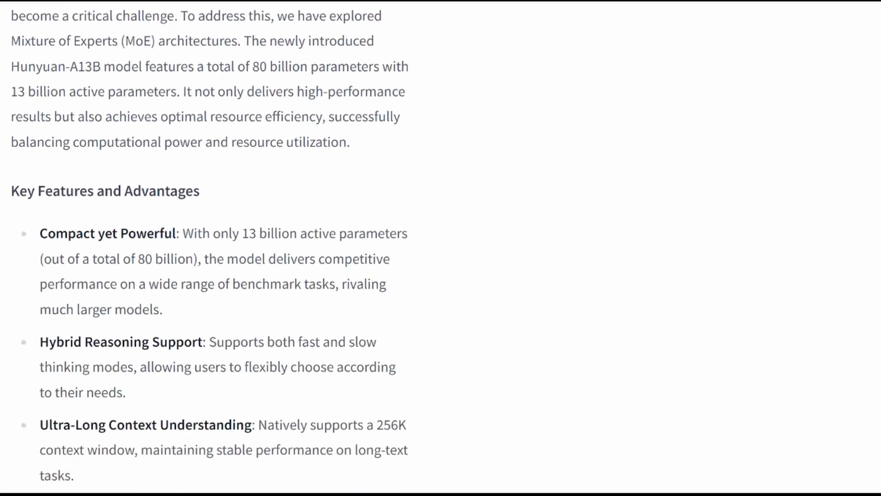
scroll(down, 3)
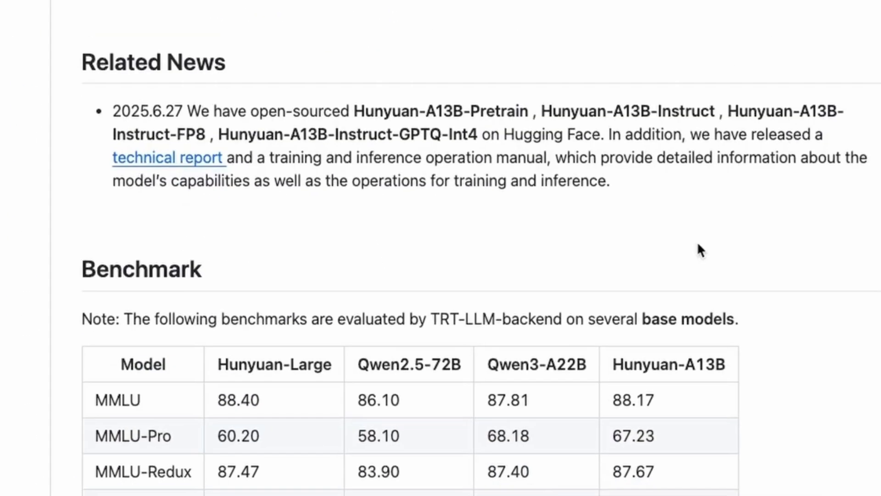
scroll(down, 3)
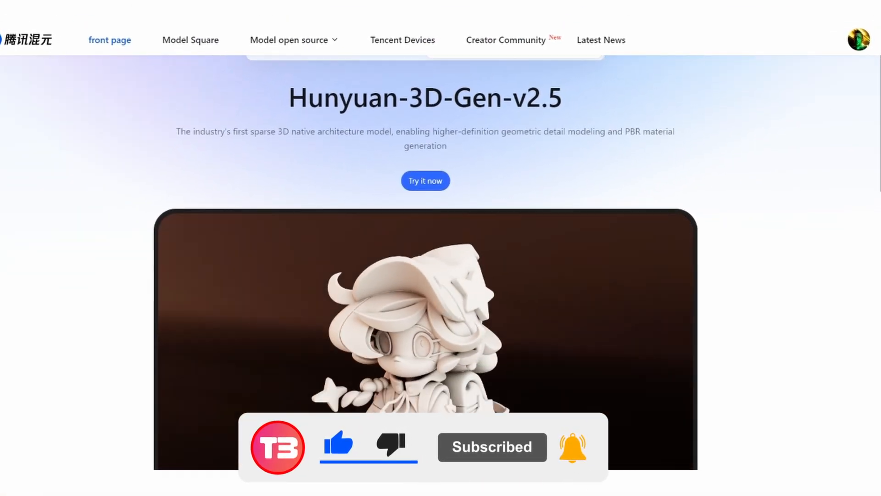
scroll(down, 3)
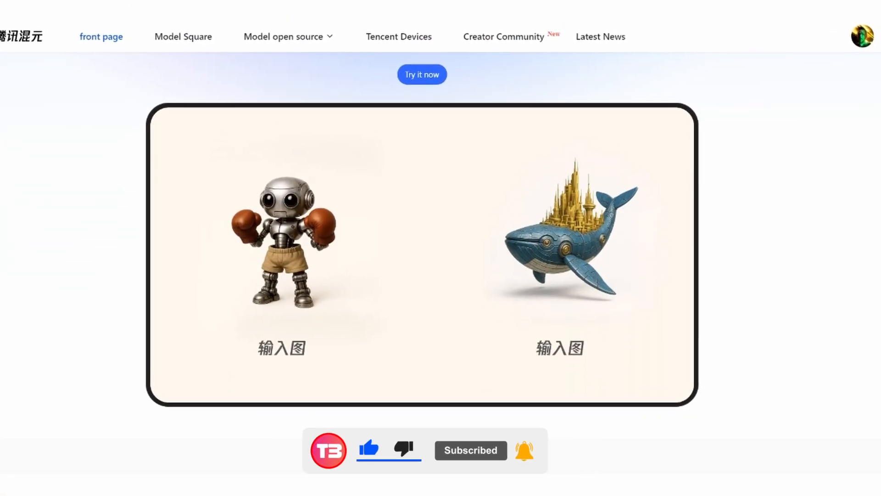